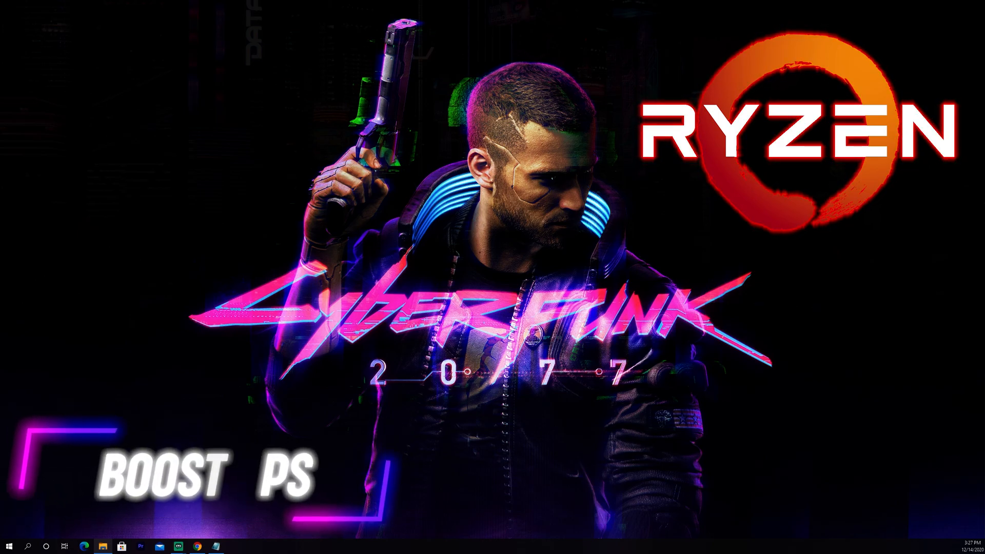
Launch Google Chrome from the taskbar.
click(202, 545)
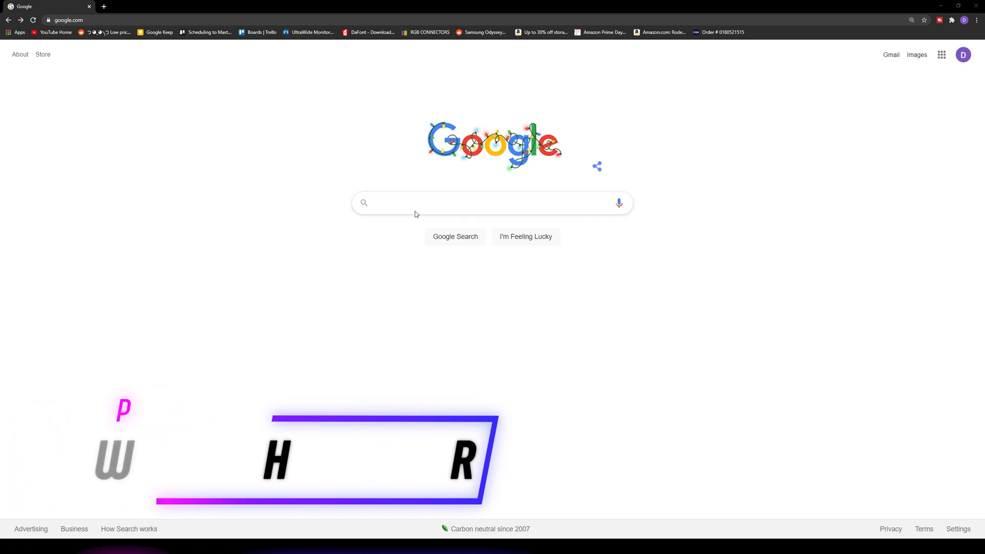
Search 'hex editor windows 10' and open the mh-nexus HxD freeware hex editor site.
text(hex ed)
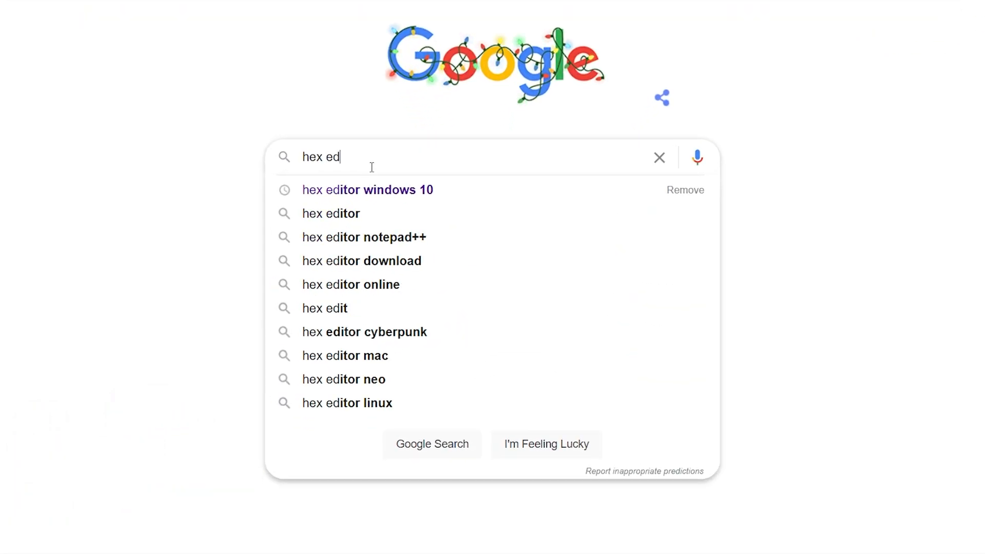
click(367, 190)
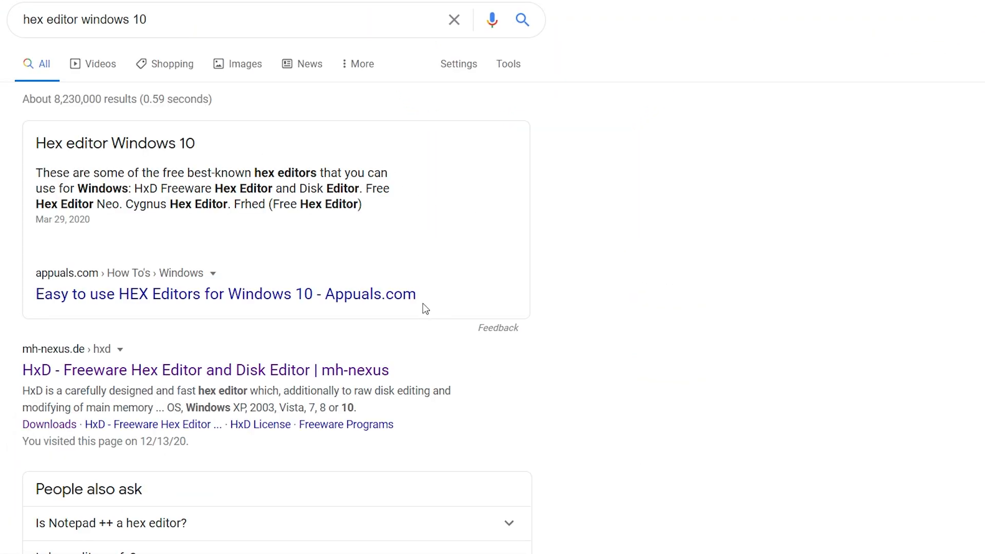
mouse_move(91, 377)
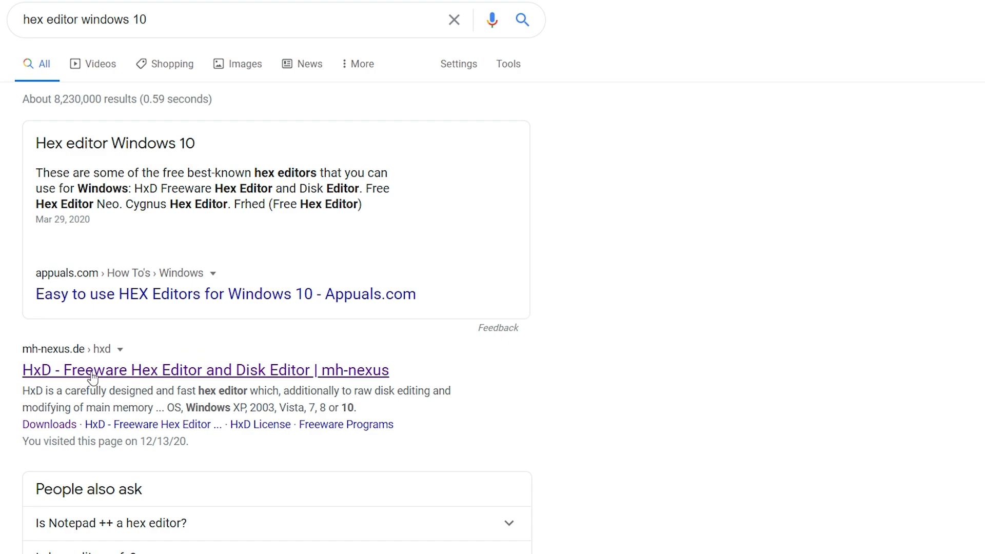
click(205, 370)
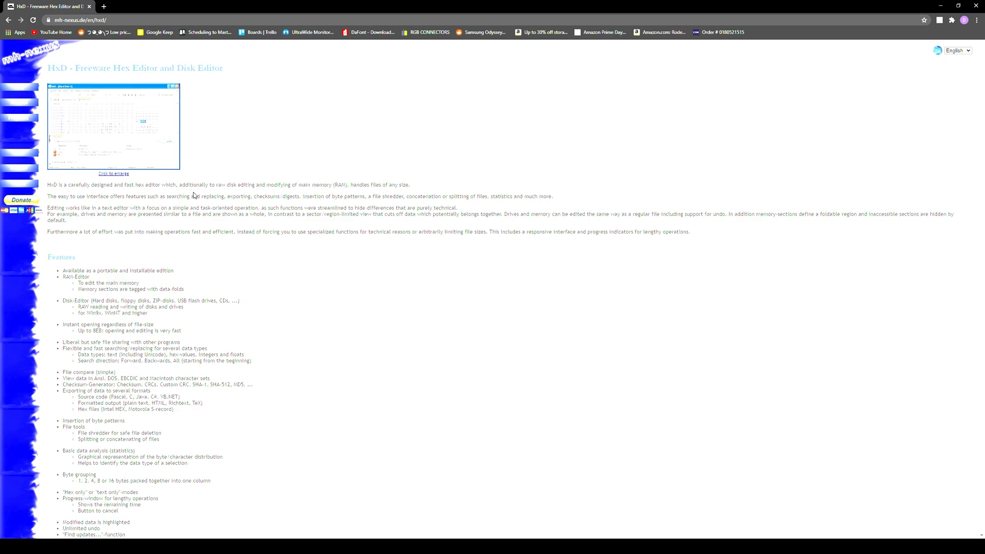
Download the English installable edition of HxD 2.4.0.0 from the downloads page.
scroll(down, 3)
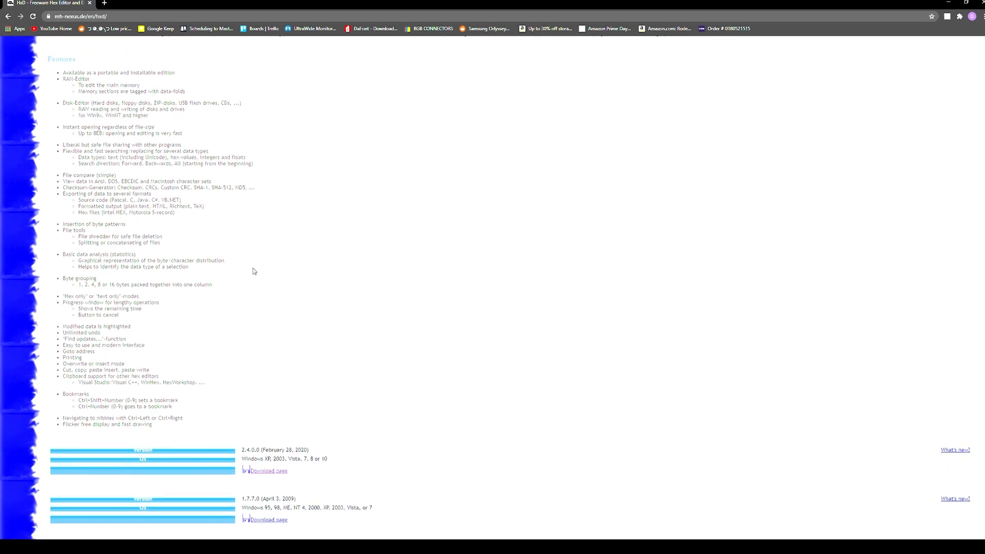
scroll(down, 3)
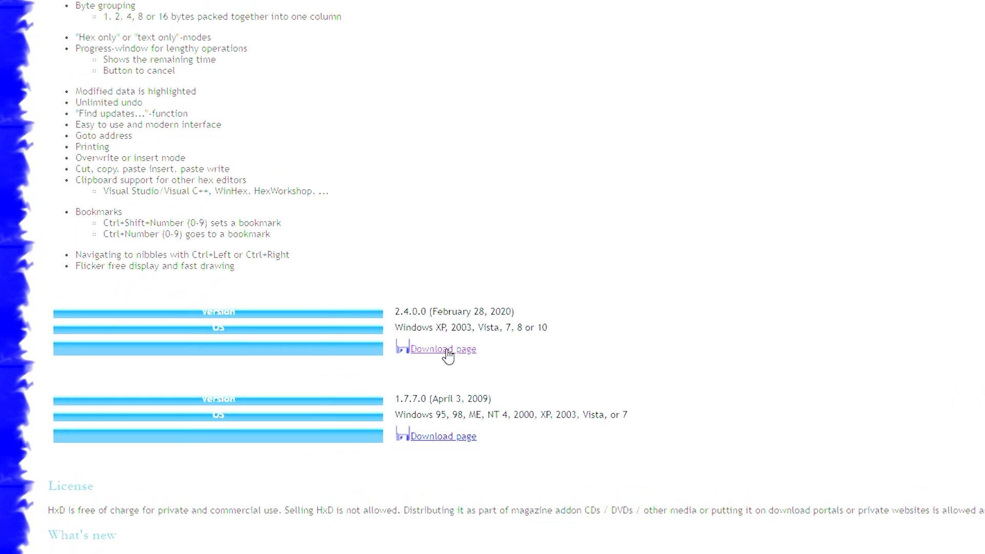
click(442, 349)
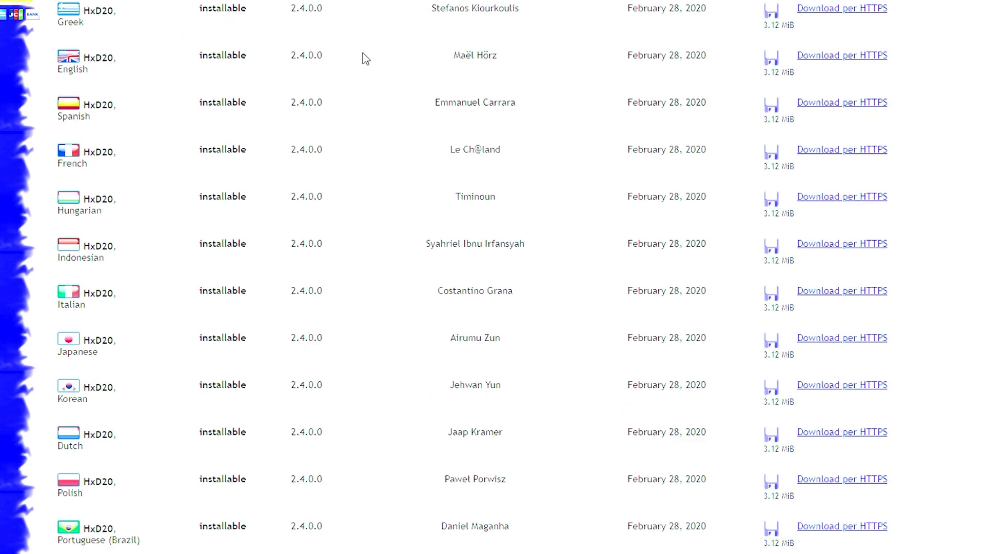
mouse_move(884, 63)
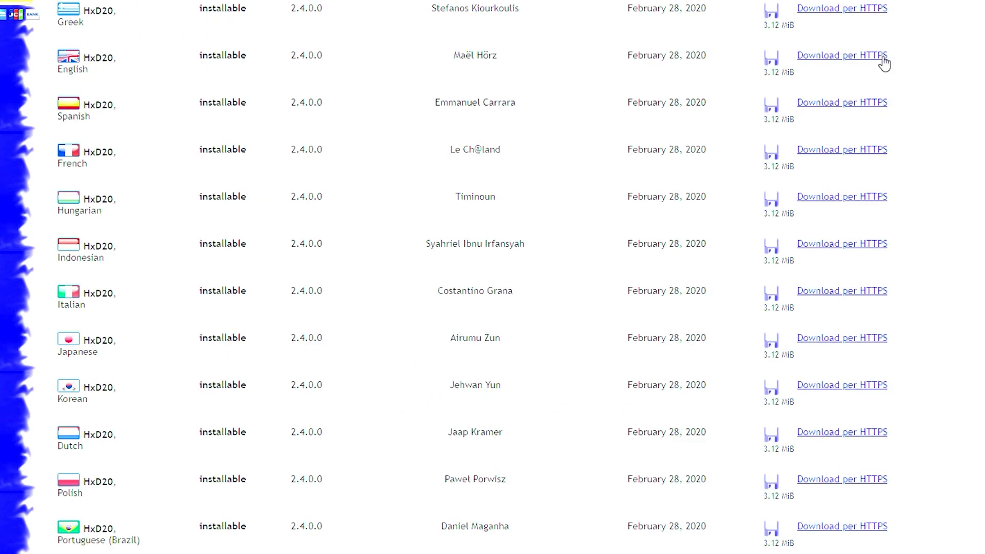
click(843, 56)
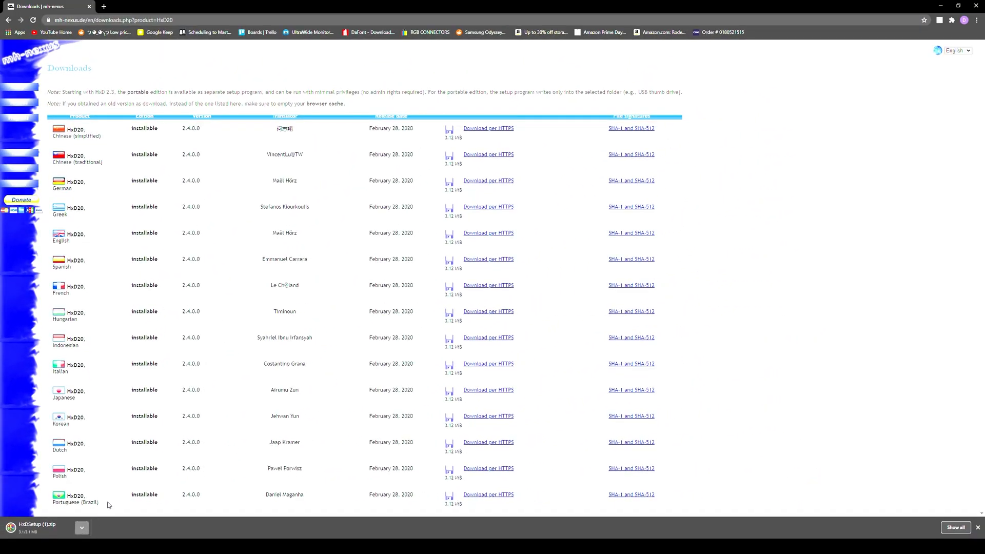
Reveal the downloaded HxD zip in File Explorer via Chrome's Downloads list.
click(978, 20)
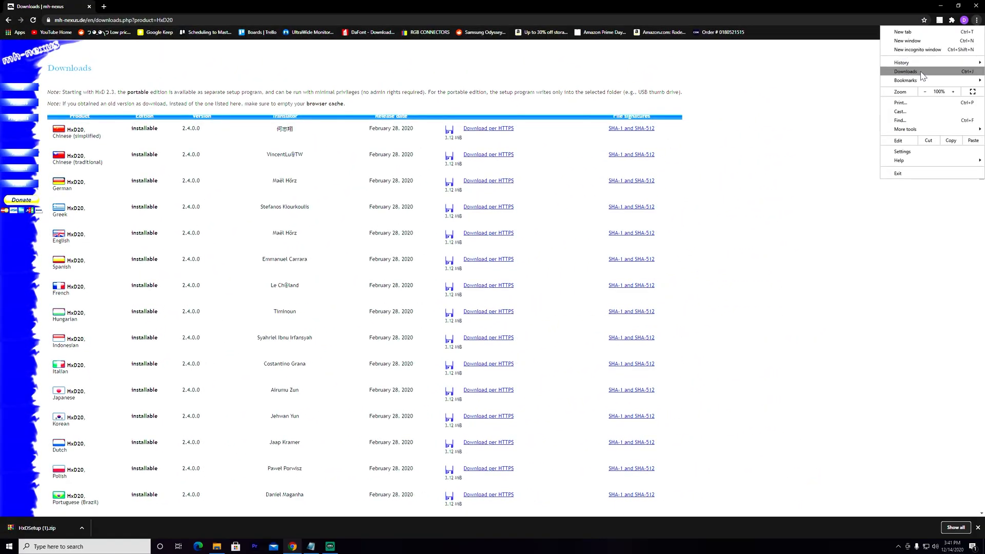
click(906, 71)
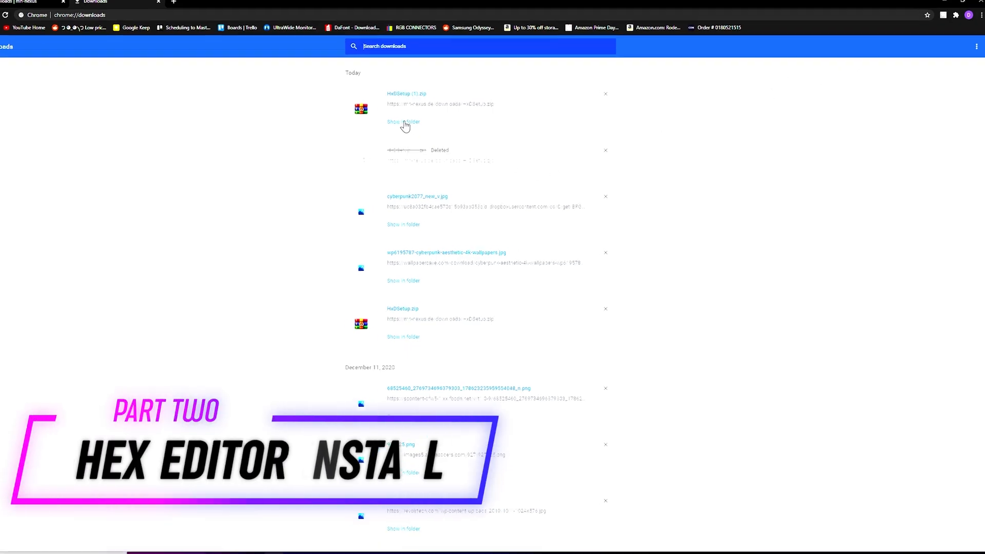
click(402, 122)
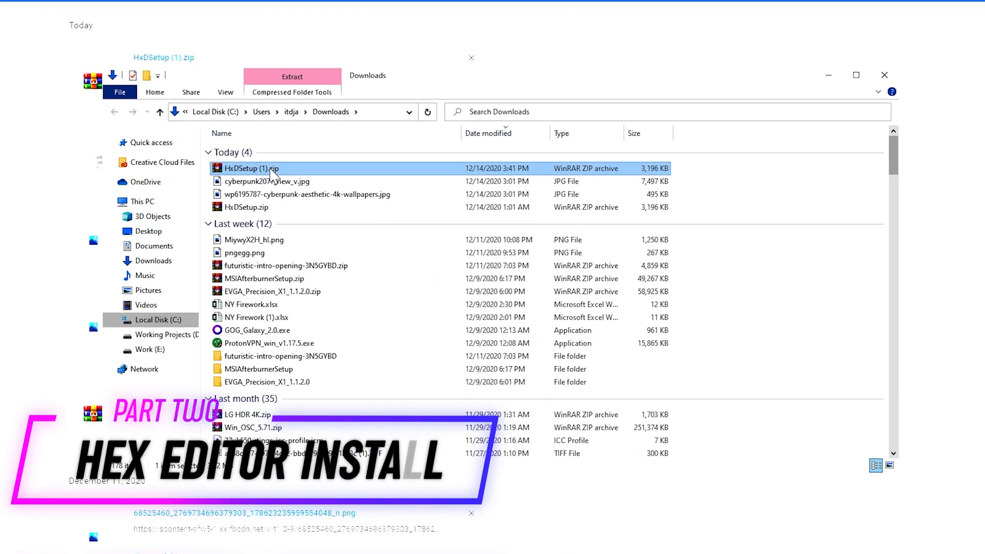
Extract the zip to 'HxDSetup (1)' and run HxDSetup.exe from that folder.
right_click(251, 168)
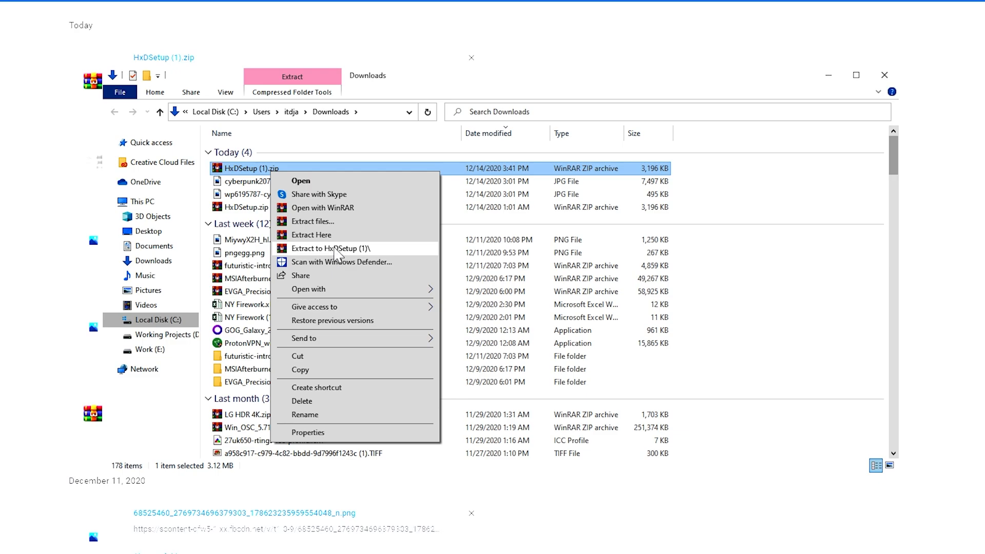
click(311, 234)
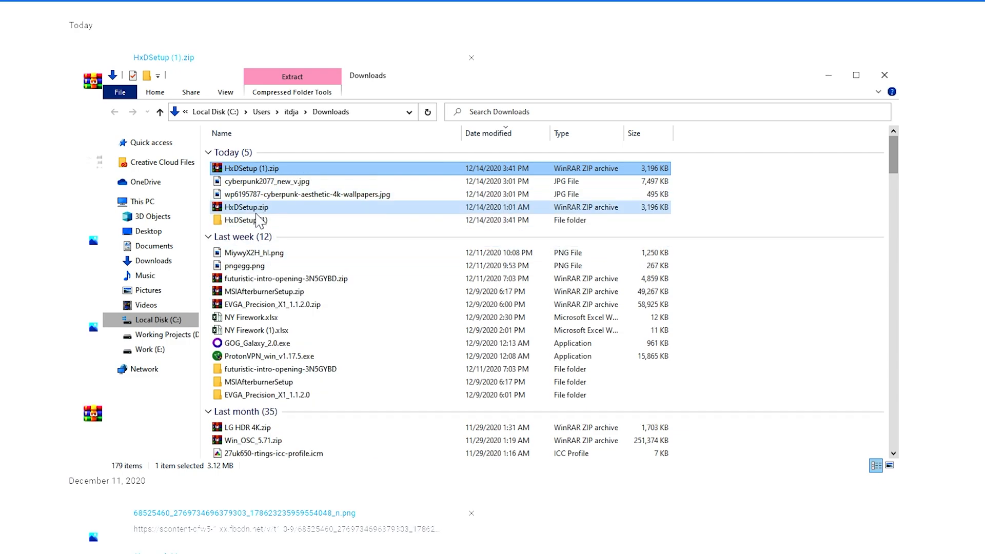
double_click(242, 220)
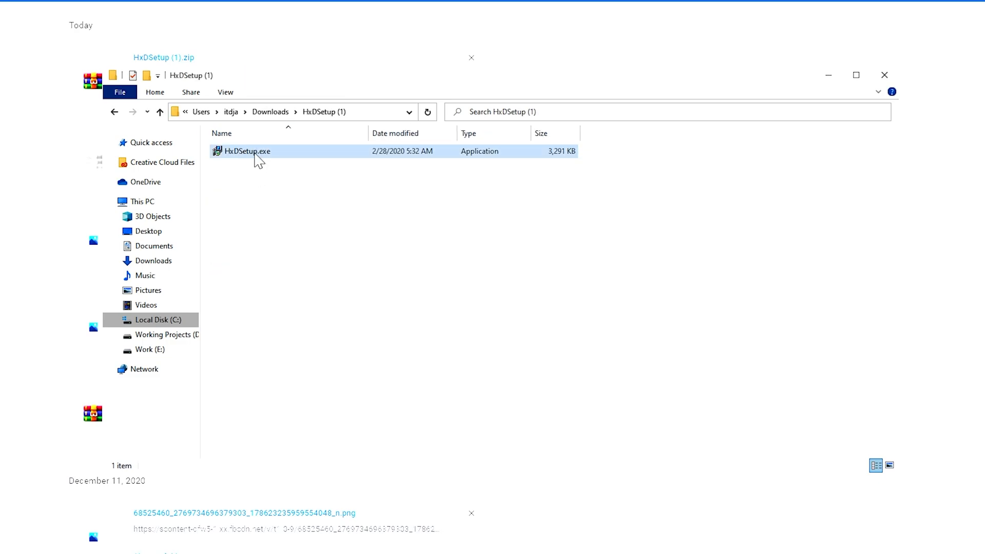
double_click(247, 151)
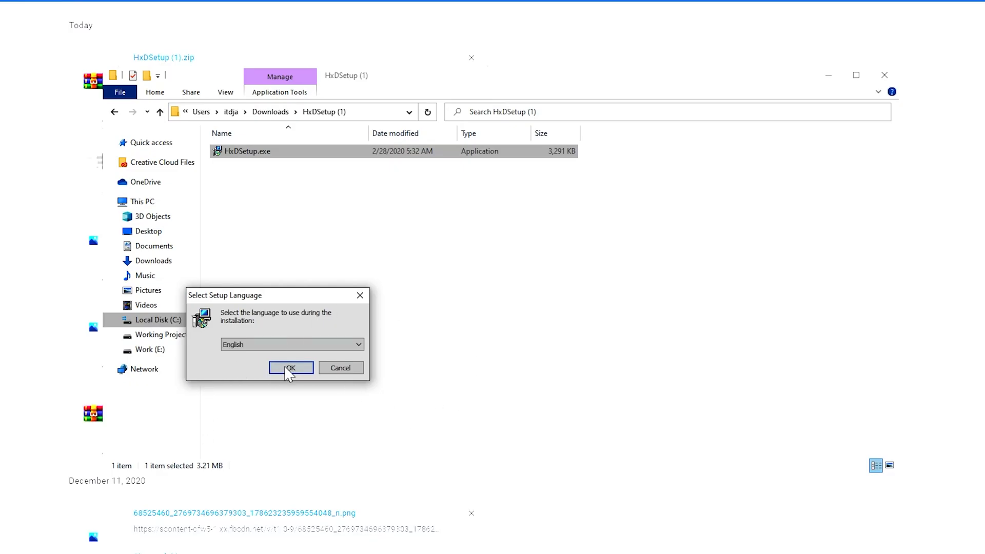
Install HxD in English with default settings, launching HxD Hex Editor on finish.
click(289, 367)
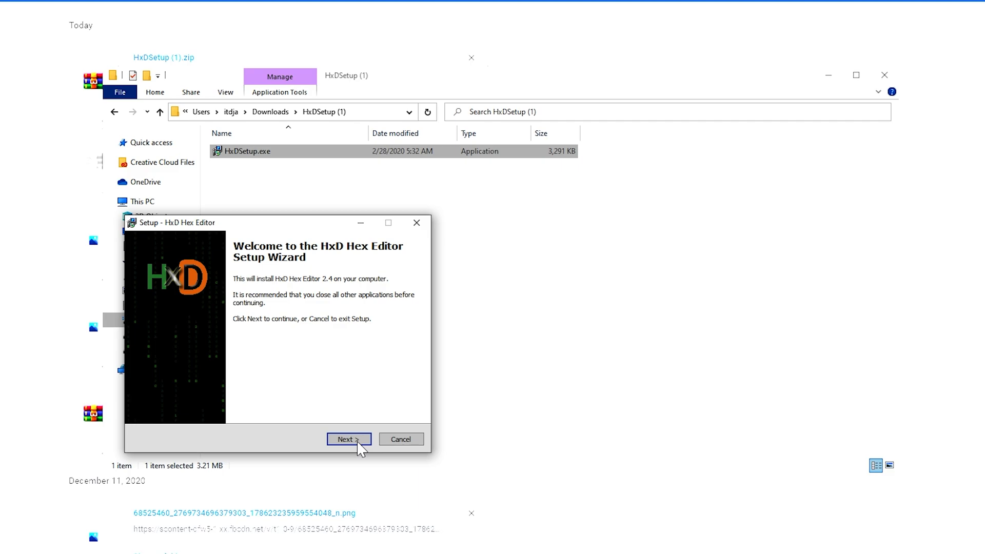
click(348, 439)
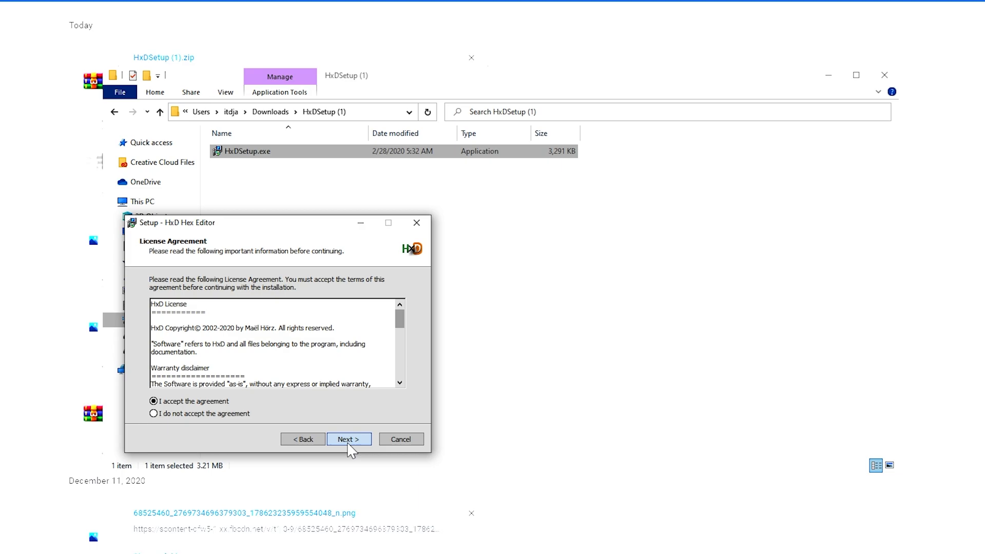
click(349, 438)
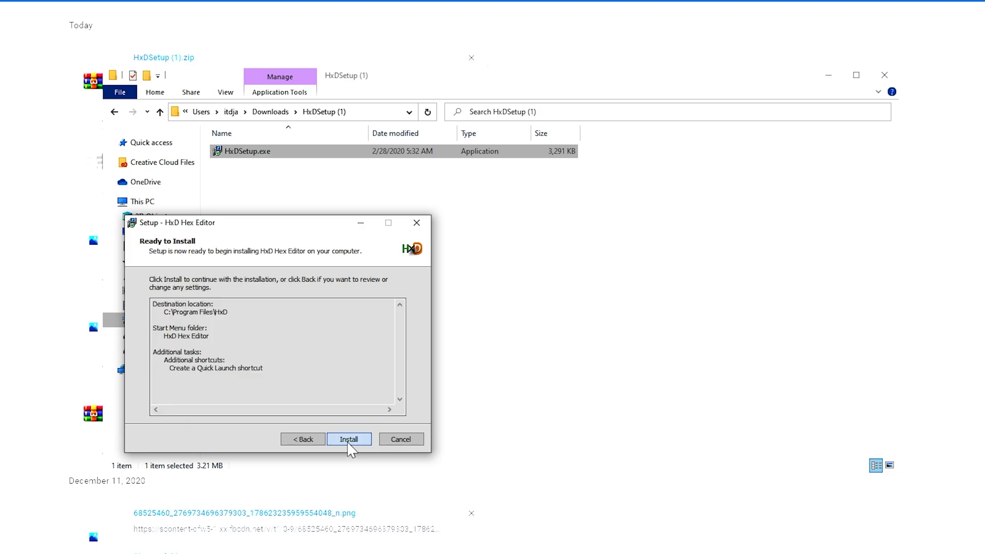
click(349, 439)
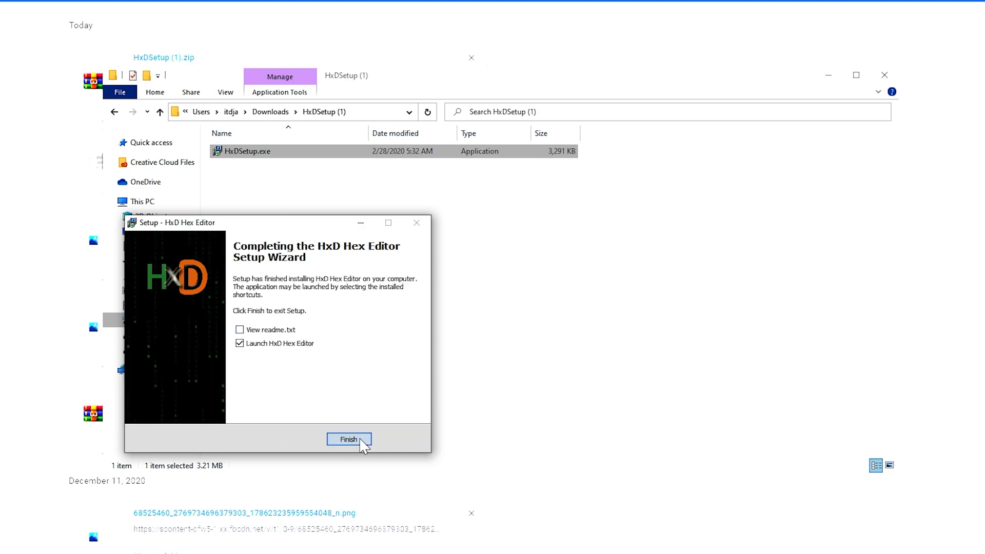
click(349, 439)
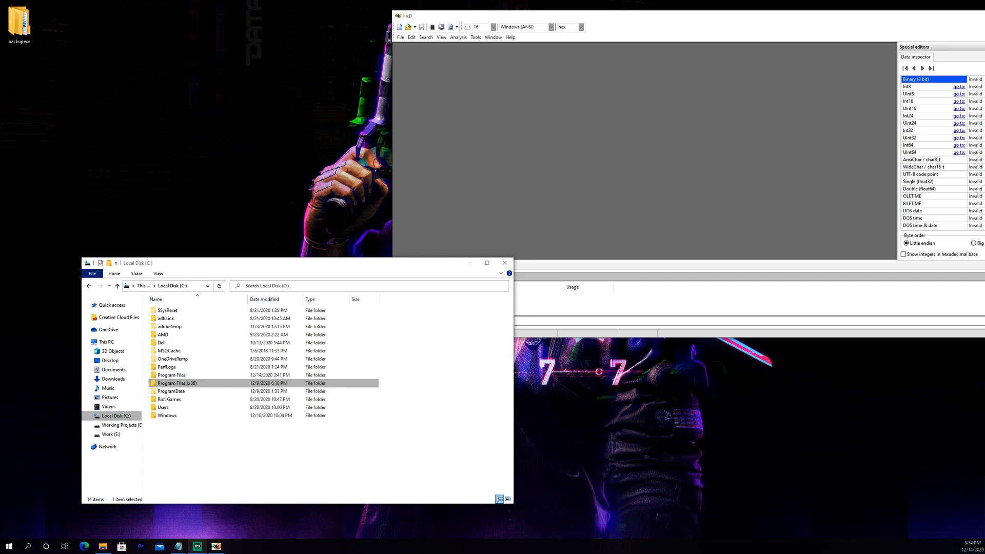
mouse_move(176, 351)
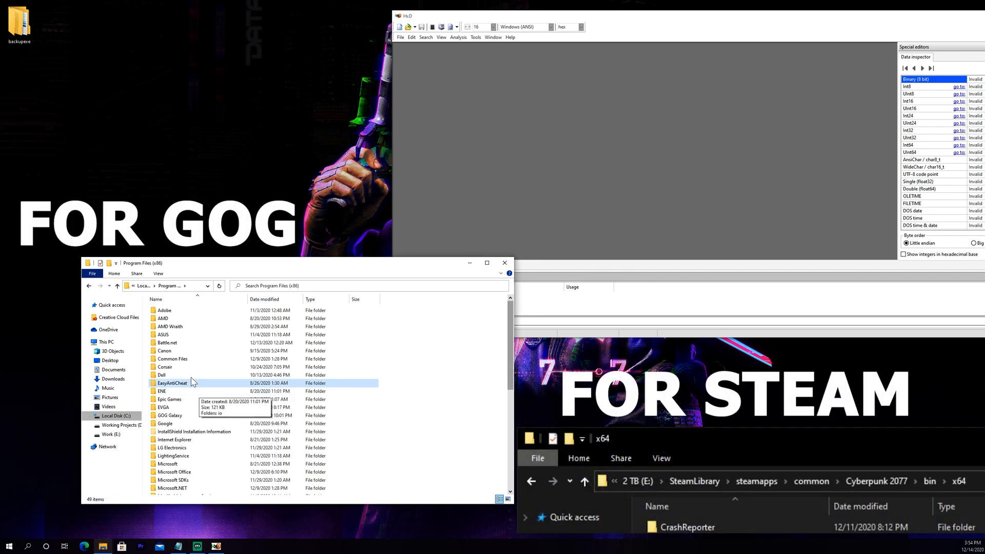
Navigate GOG Galaxy > Games > Cyberpunk 2077 > bin > x64 in File Explorer.
click(168, 417)
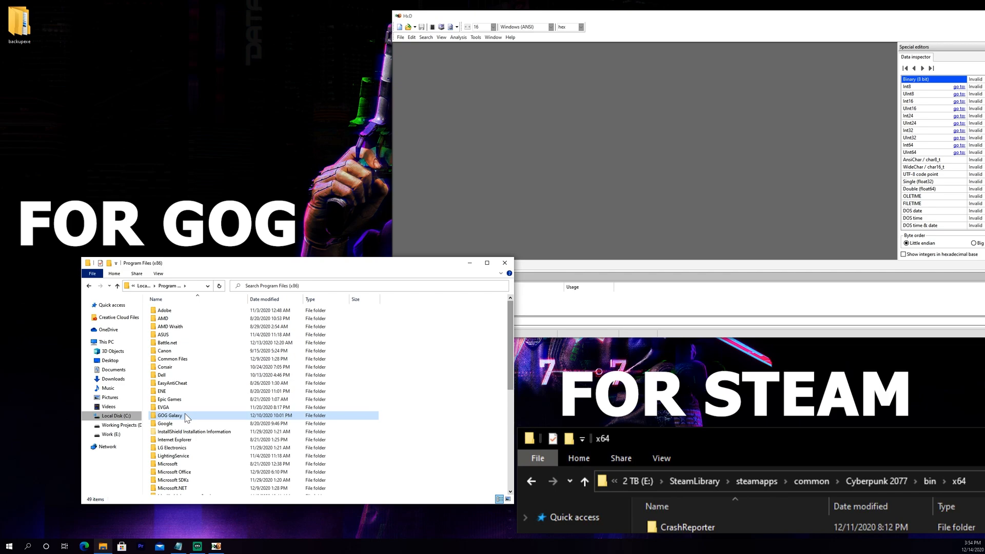
double_click(169, 415)
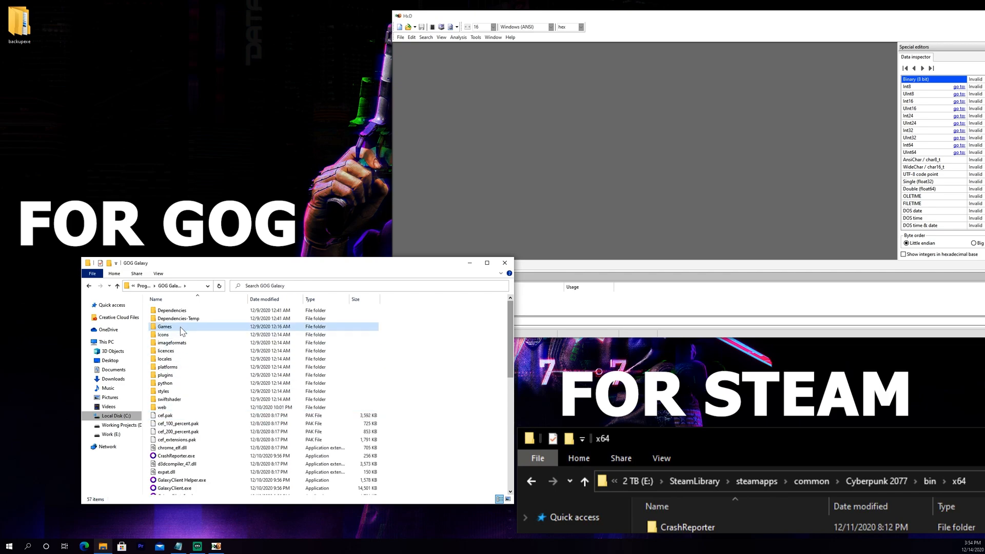
double_click(164, 326)
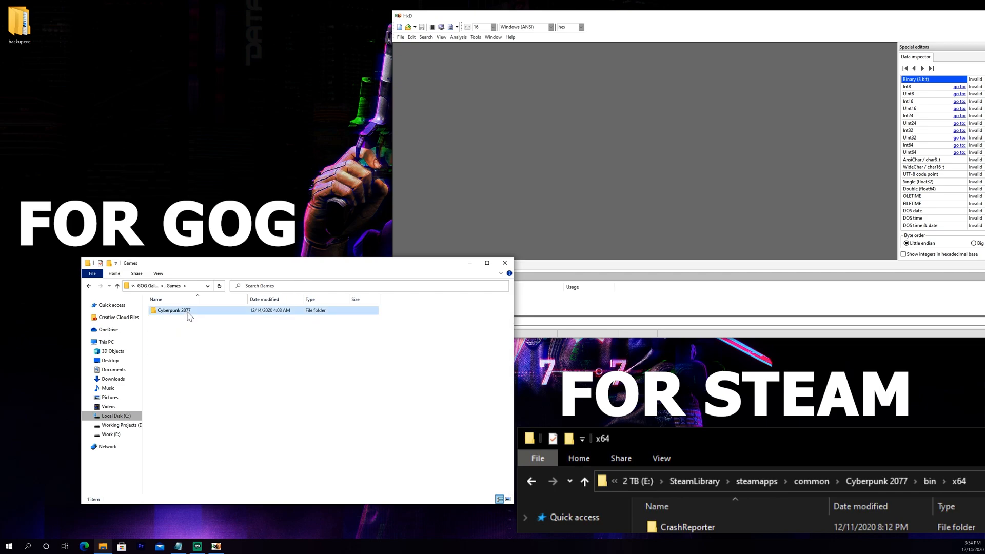
double_click(174, 310)
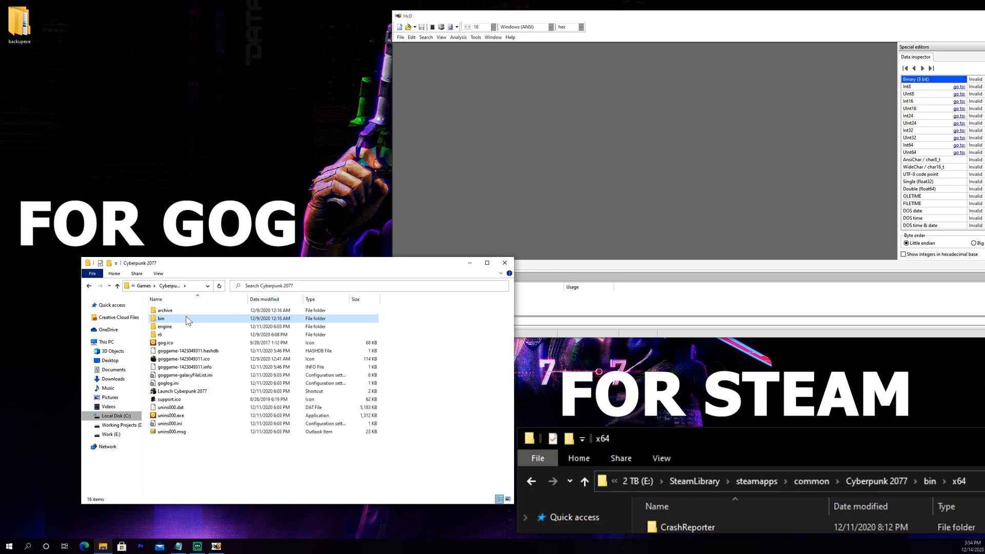
double_click(161, 319)
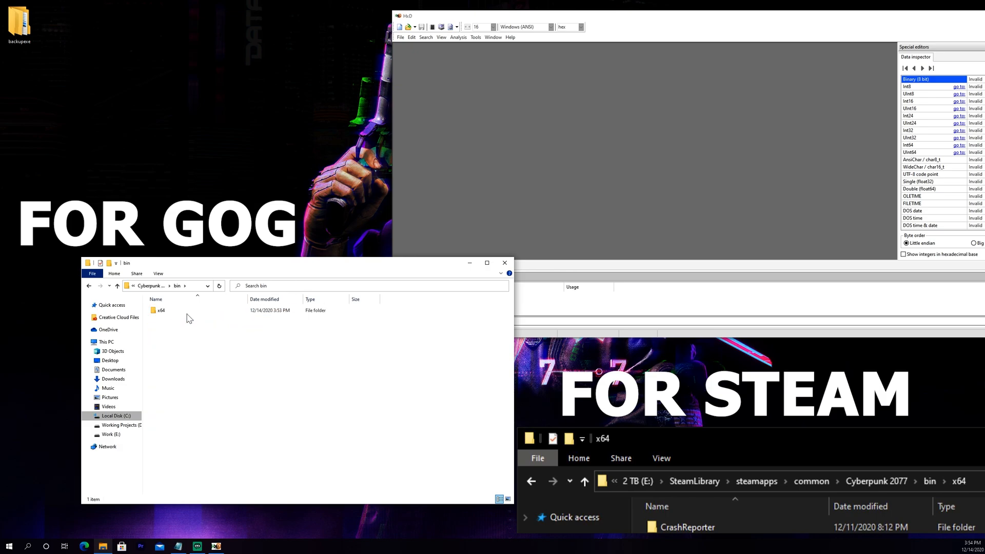
double_click(162, 311)
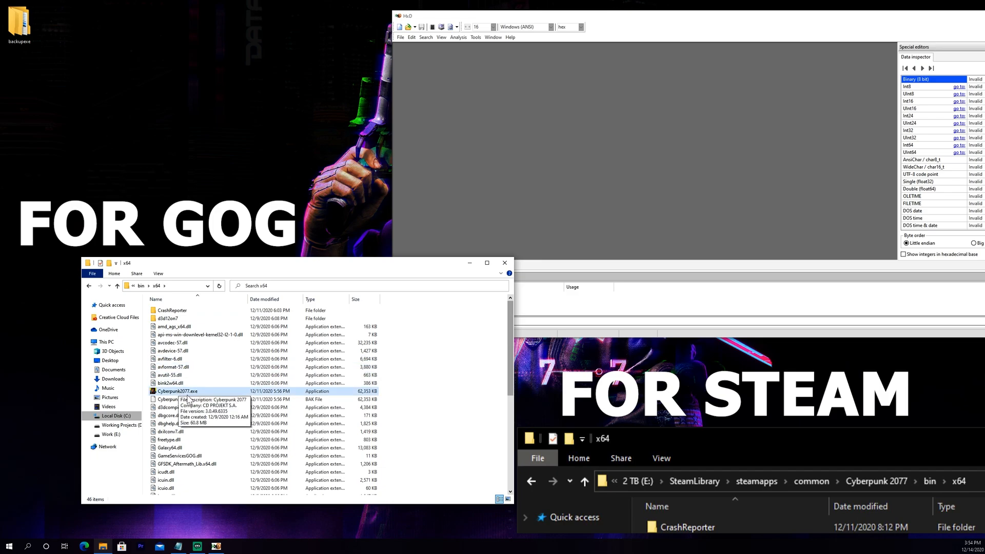
mouse_move(191, 398)
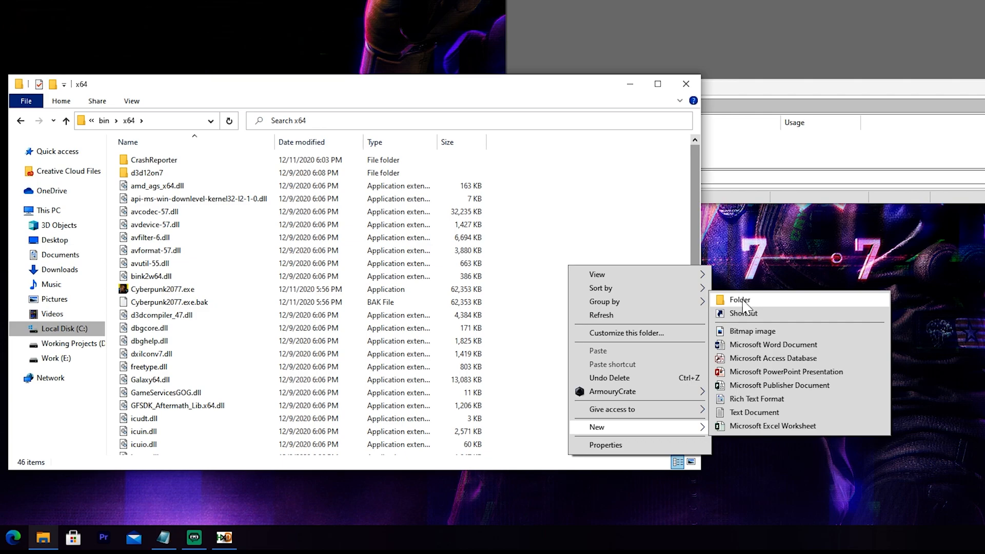
Create a Backup folder in x64, copy Cyberpunk2077.exe into it, and return.
click(740, 300)
text(Backup)
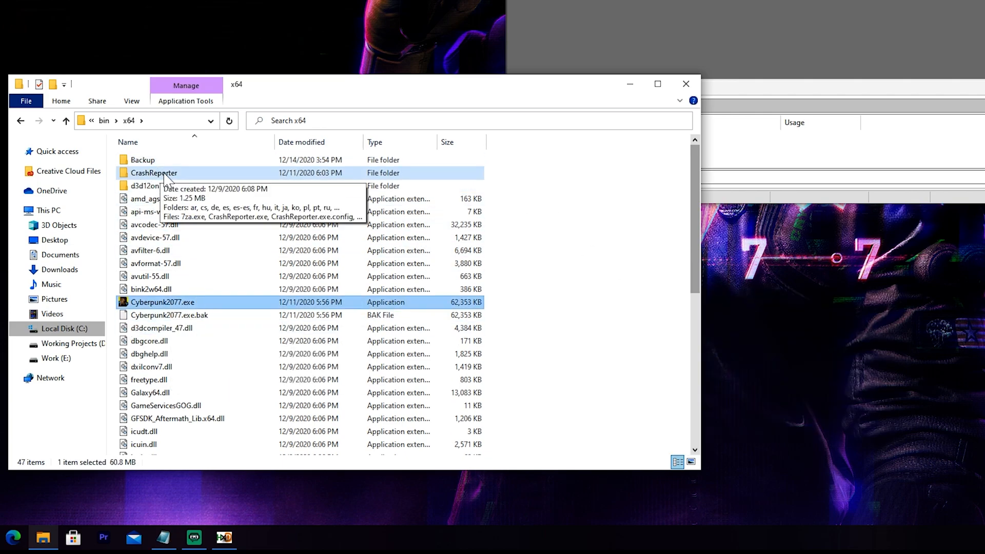
double_click(142, 159)
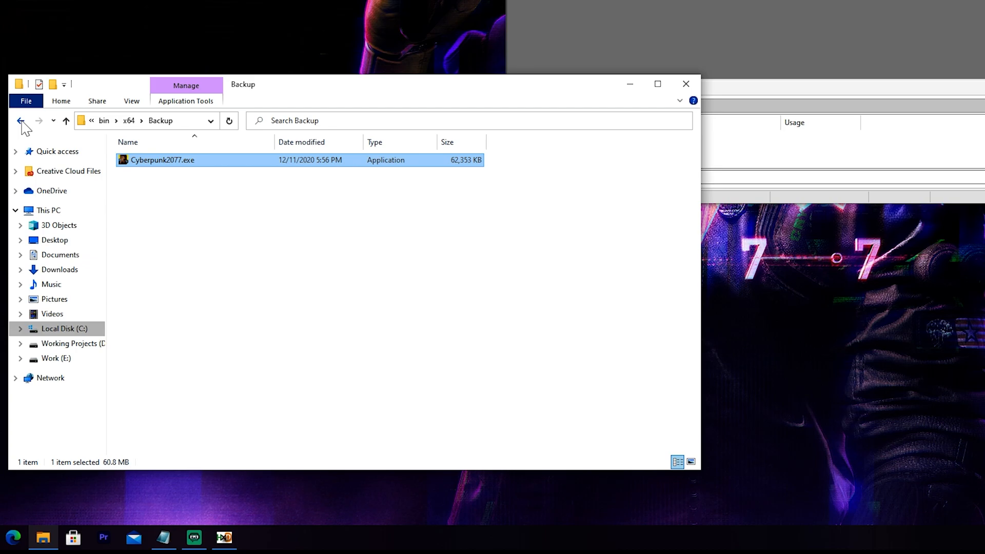
click(20, 120)
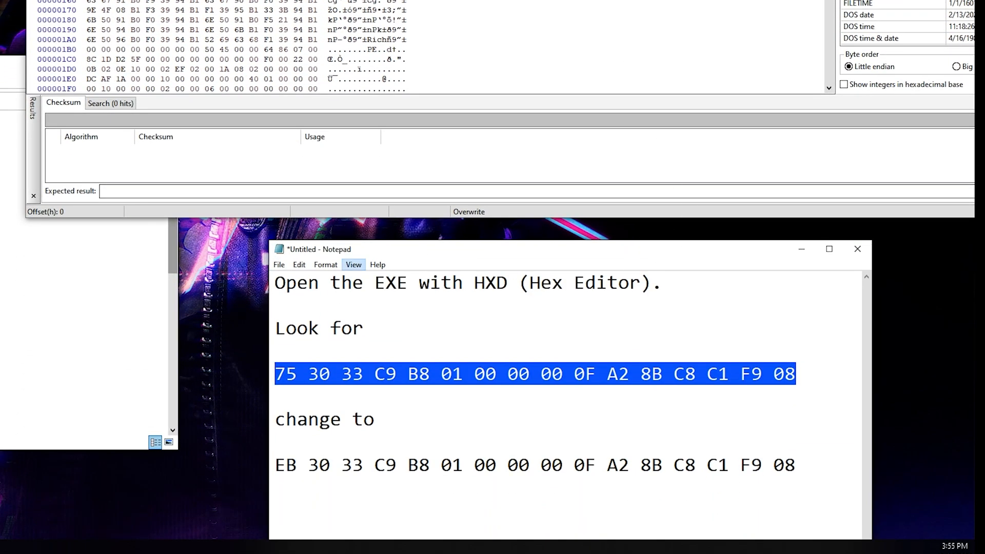
Load Cyberpunk2077.exe from bin\x64 into HxD.
click(275, 396)
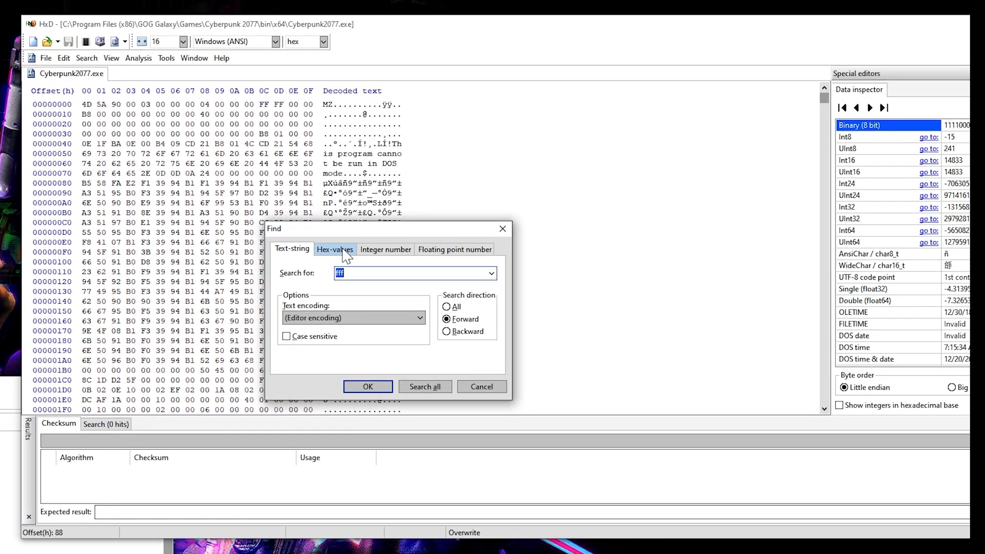
Search all for hex bytes 75 30 33 C9 and select the single result.
click(336, 250)
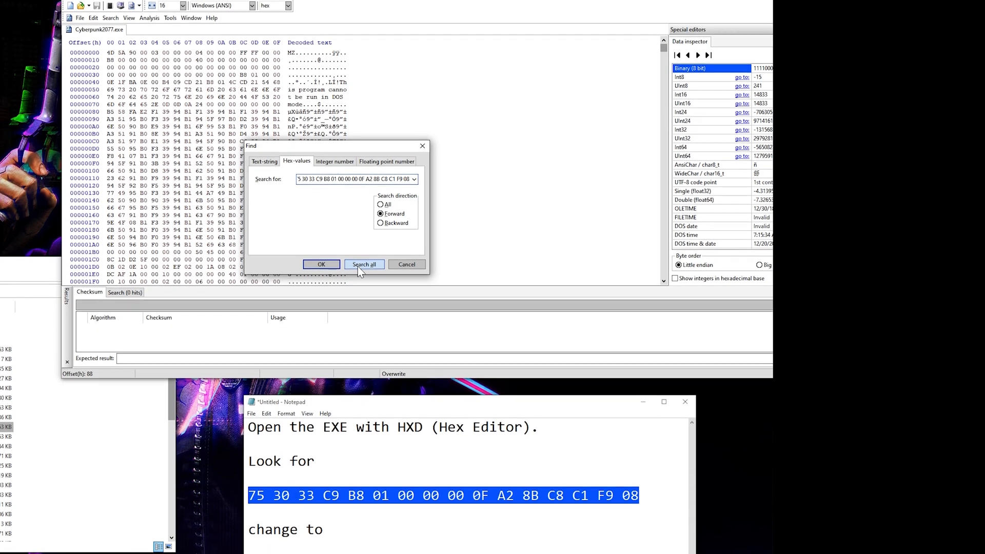
click(364, 264)
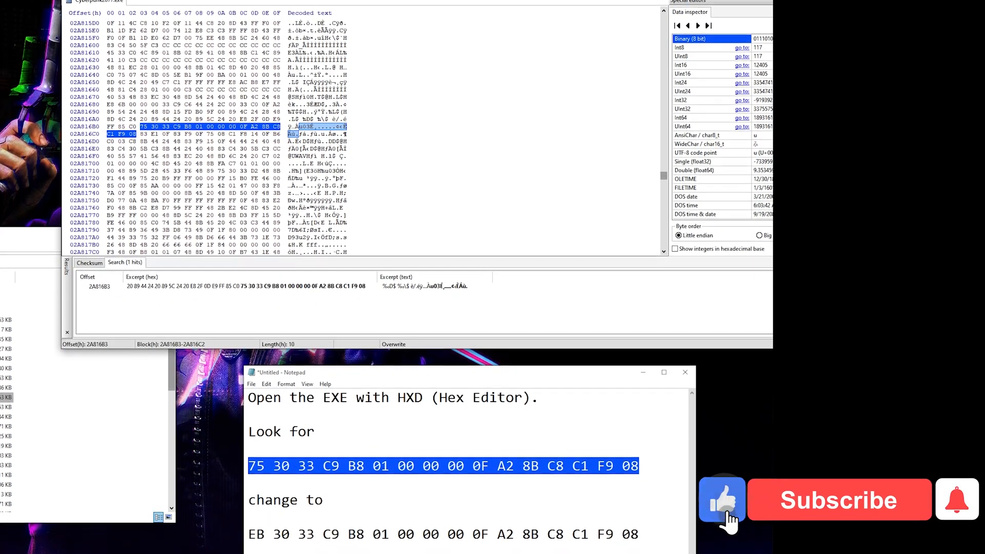
click(838, 499)
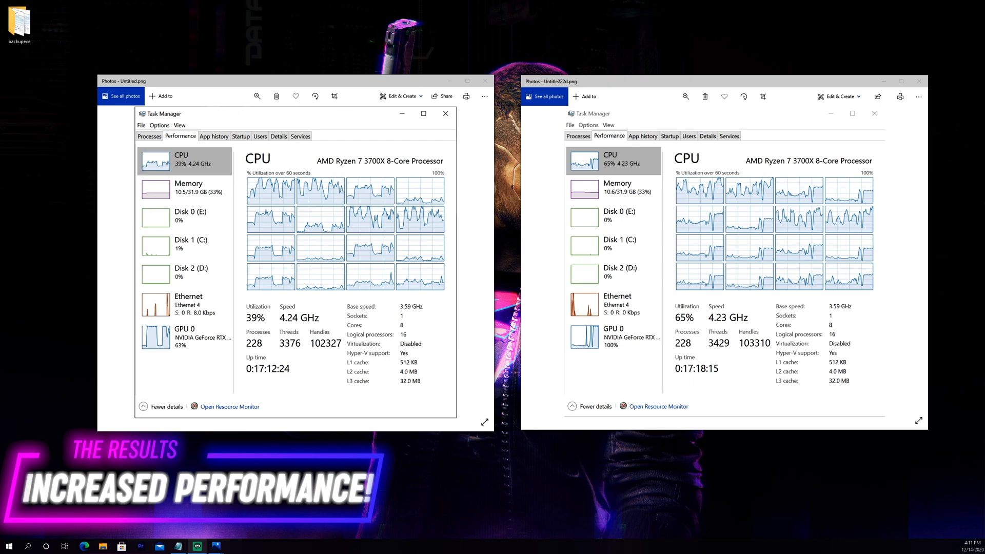
mouse_move(272, 84)
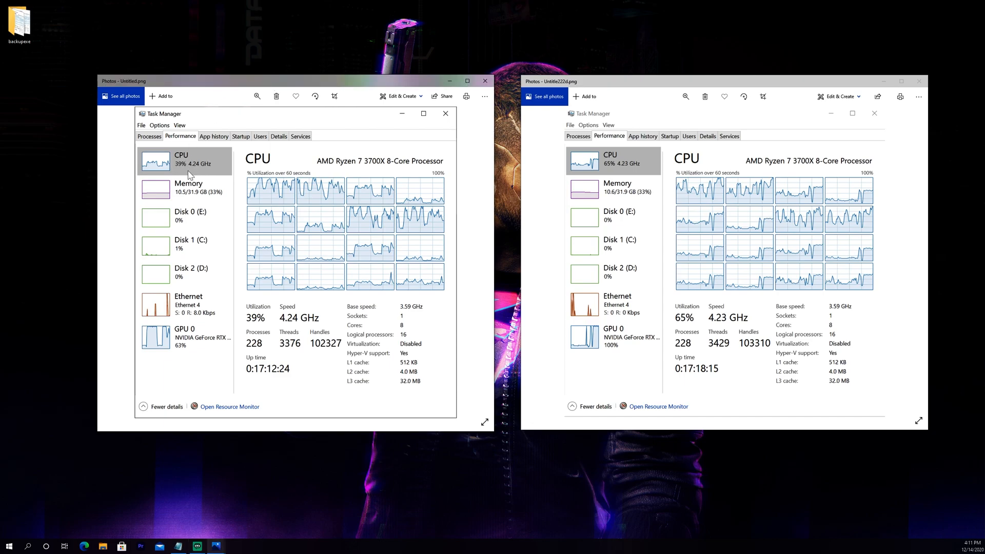
mouse_move(188, 171)
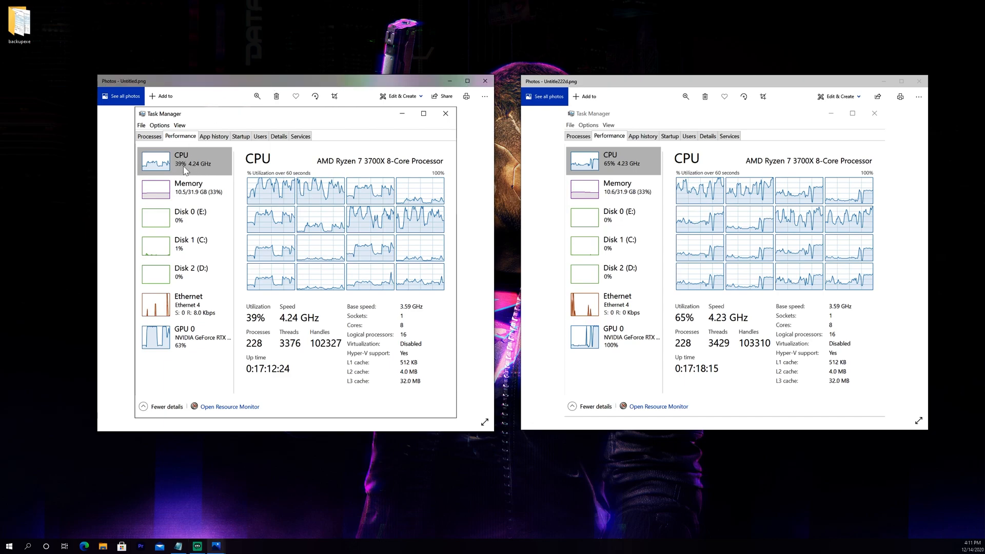